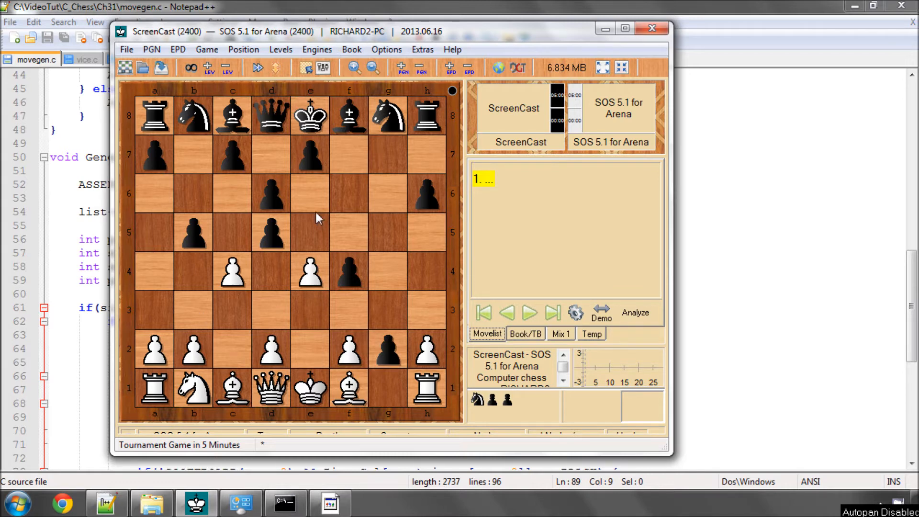
mouse_move(244, 204)
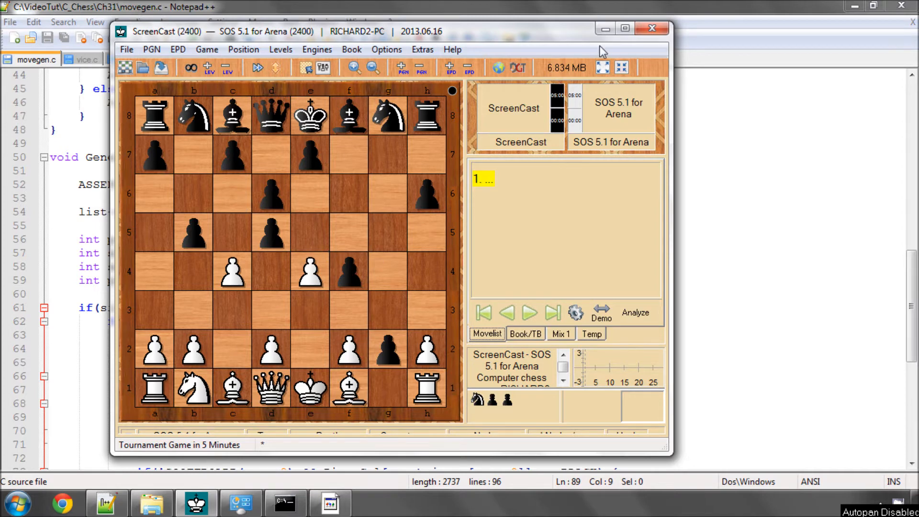
mouse_move(604, 28)
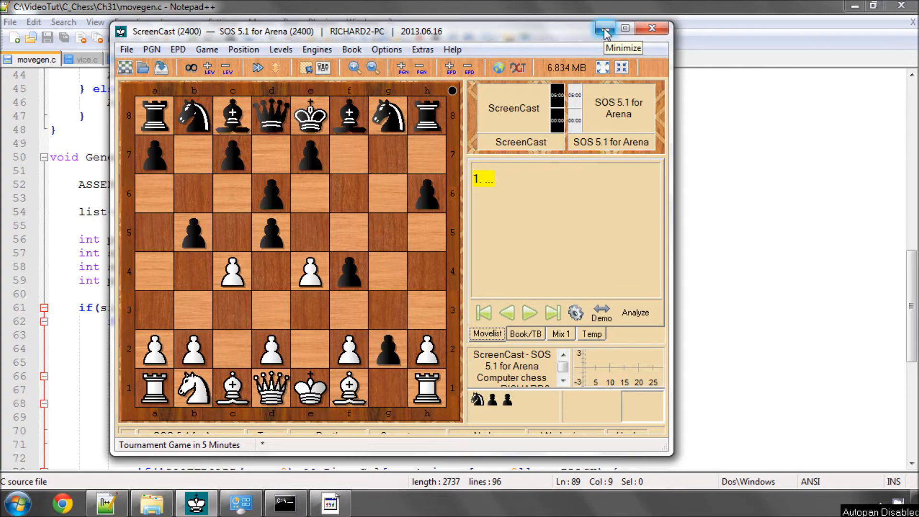
mouse_move(606, 29)
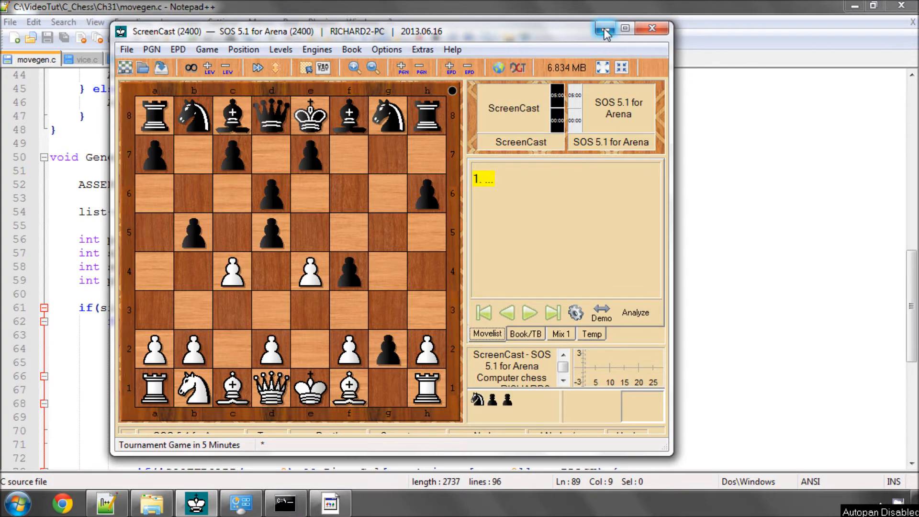
Minimize the Arena board window to reveal the code editor behind it
left_click(604, 28)
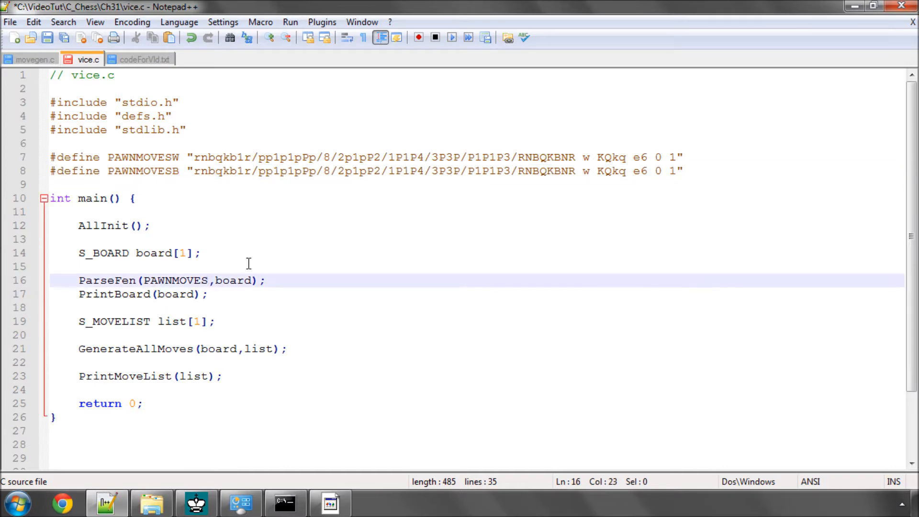
Have main parse PAWNMOVESB with KQkq castling and e3 en passant, save vice.c, switch to movegen.c
type("B")
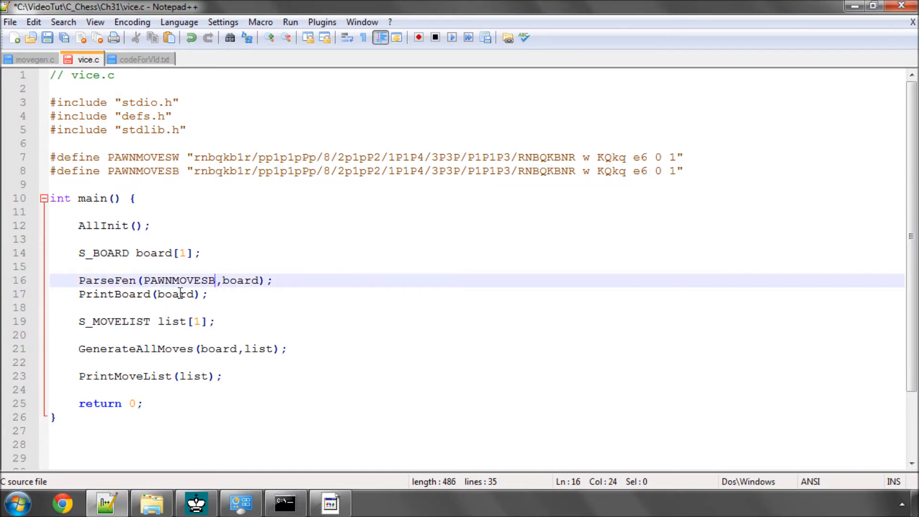
mouse_move(231, 442)
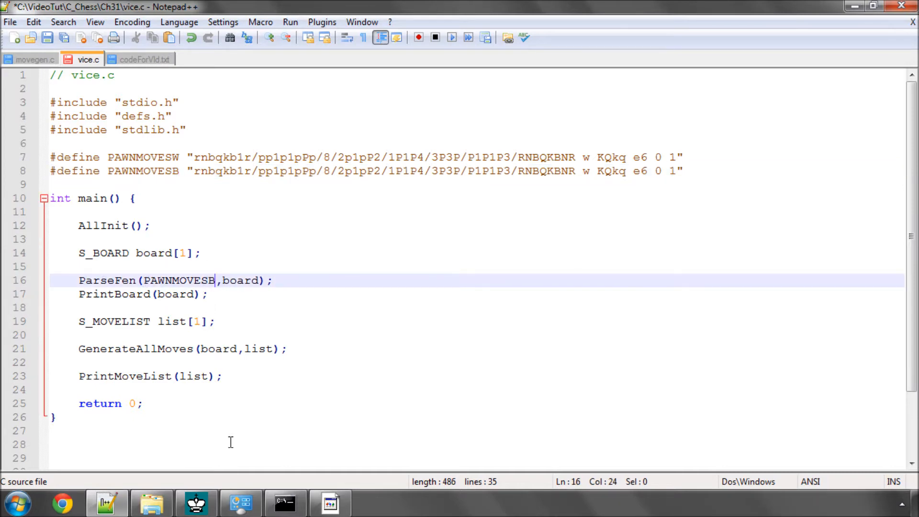
left_click(242, 49)
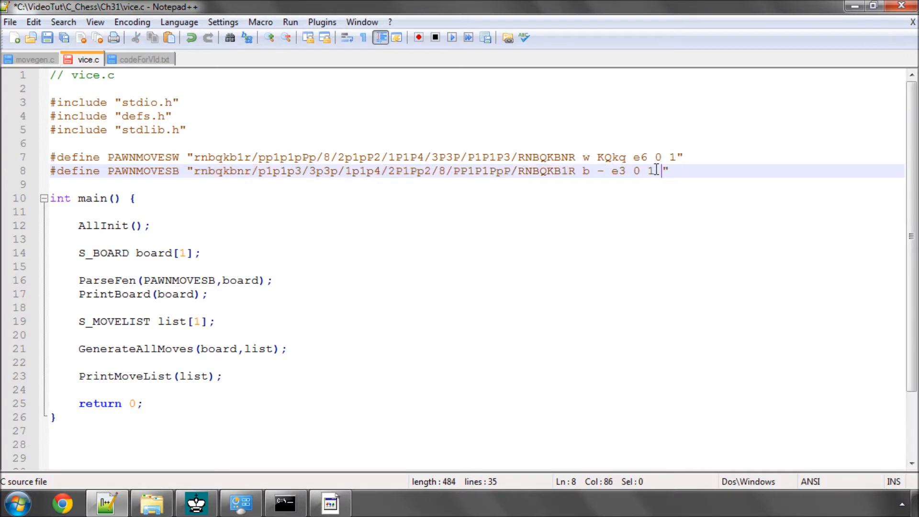
double_click(612, 157)
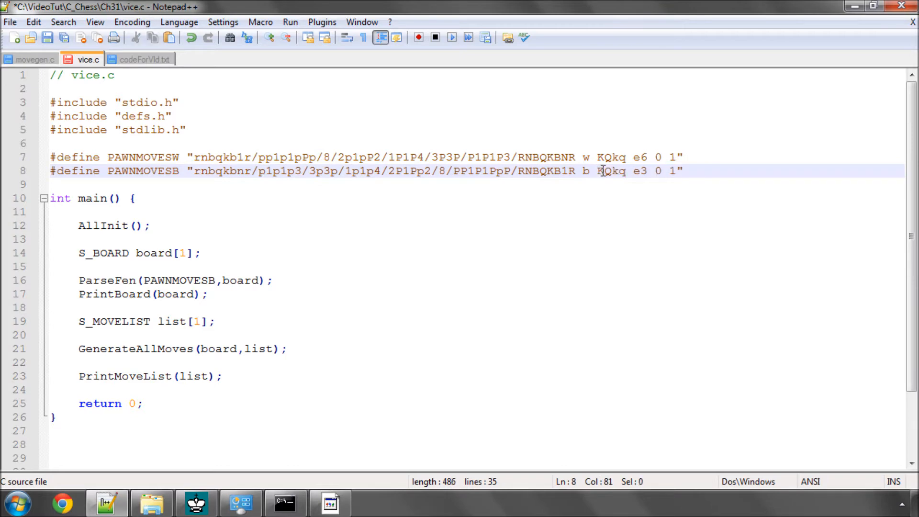
left_click(47, 37)
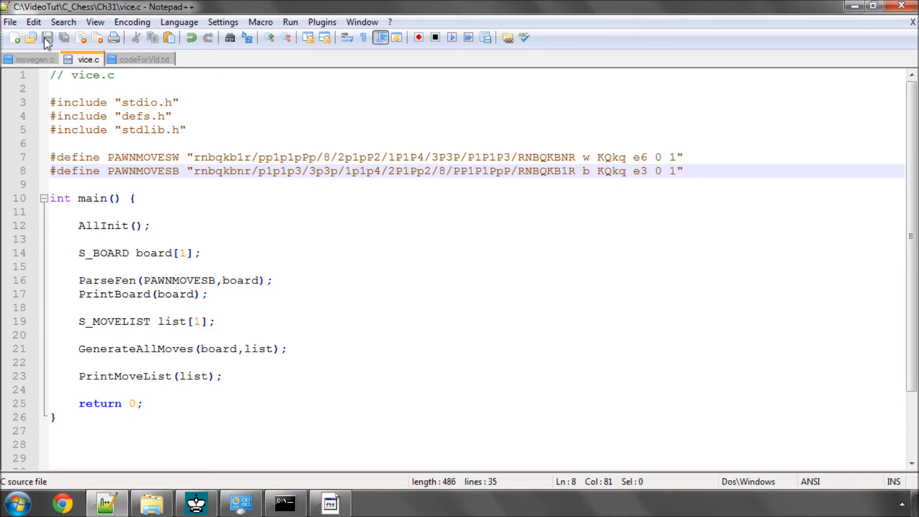
left_click(35, 60)
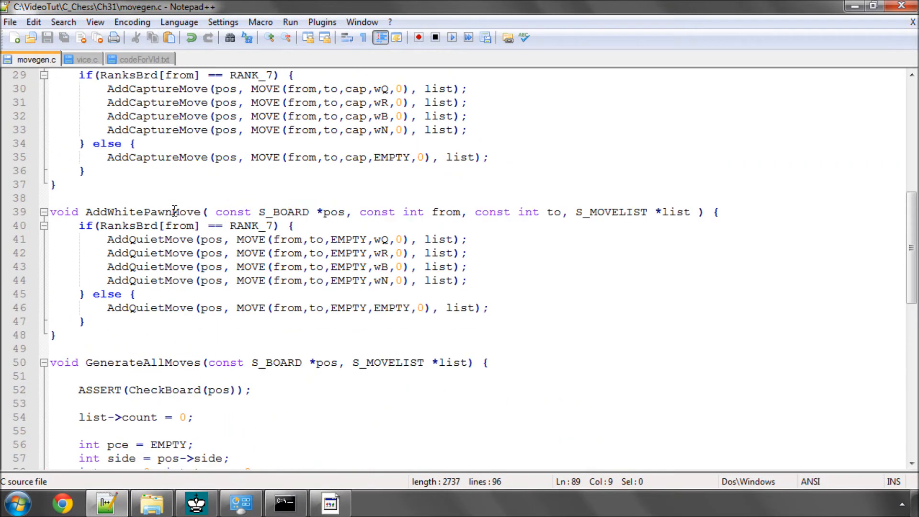
Rename the copied helper to AddBlackPawnCapMove, promoting on RANK_2 to bQ, bR, bB, bN
scroll("up", 3)
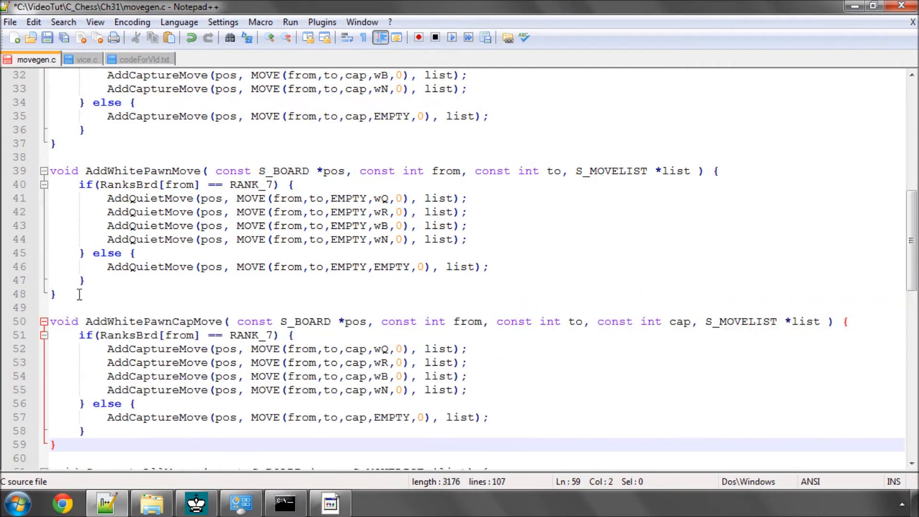
double_click(124, 321)
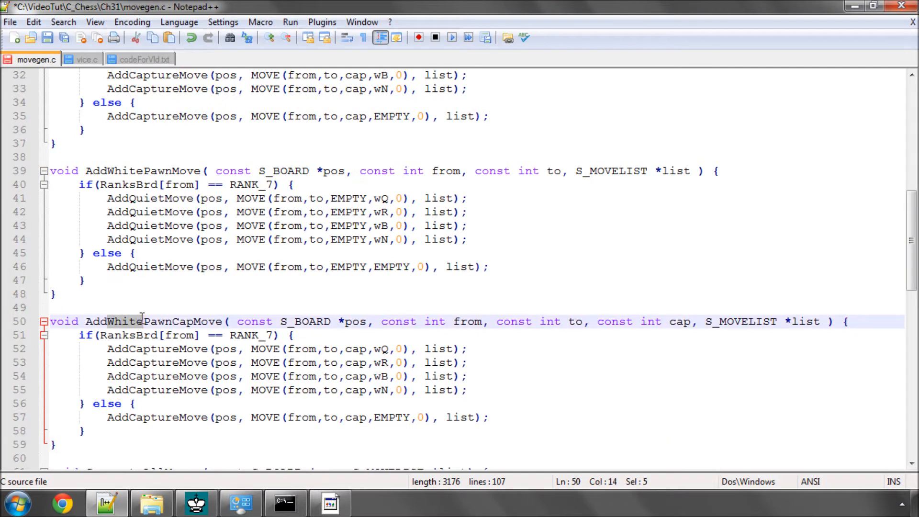
type("Black")
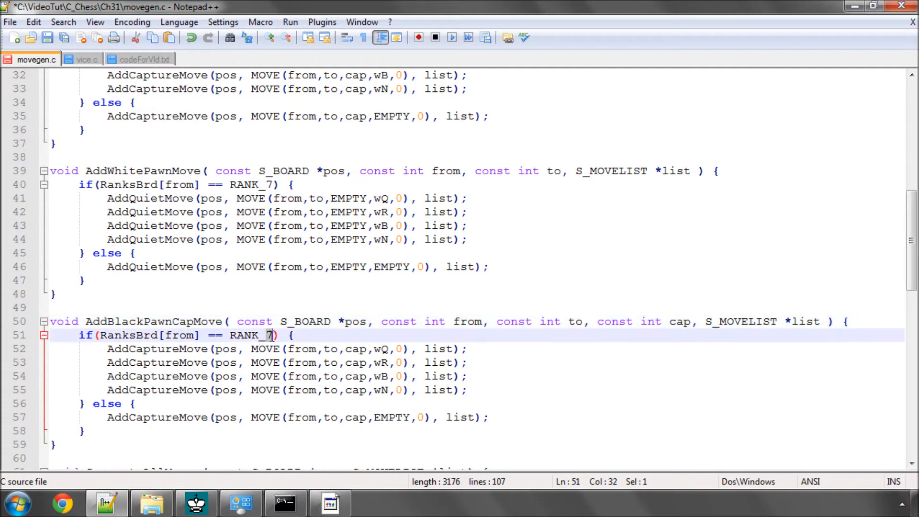
left_click(196, 503)
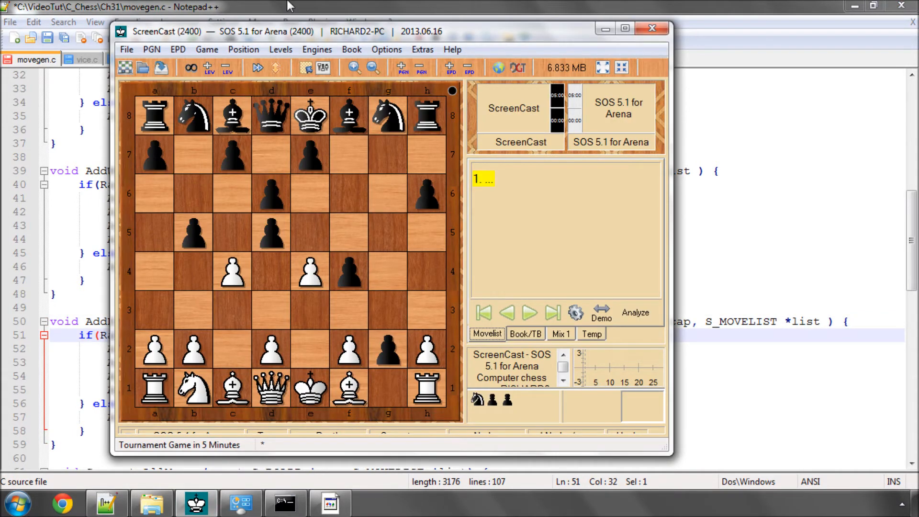
left_click(652, 28)
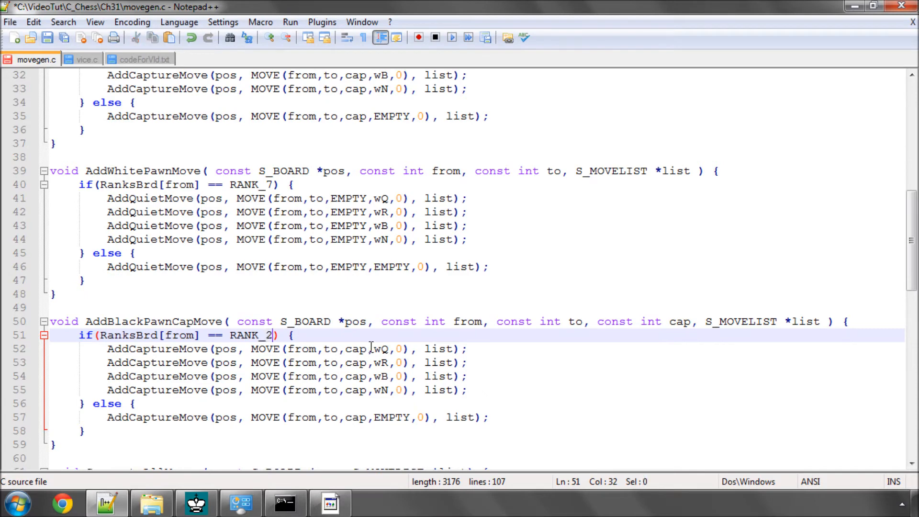
left_click(377, 348)
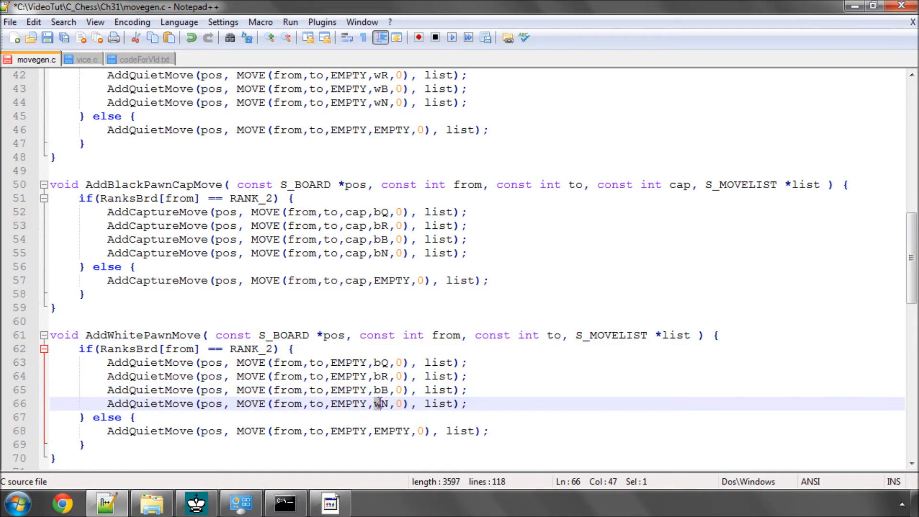
Start the black pawn loop body with an empty-square check on the single-push target
scroll("down", 3)
type("b")
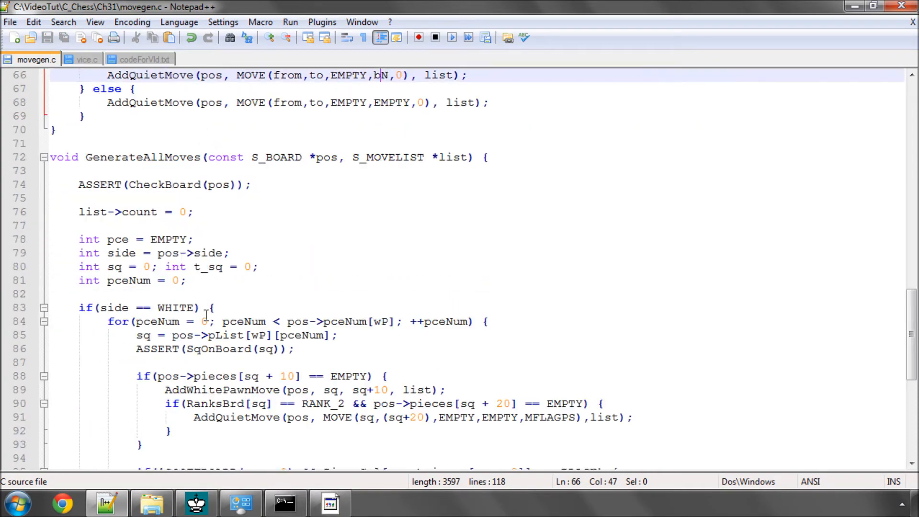
scroll("down", 3)
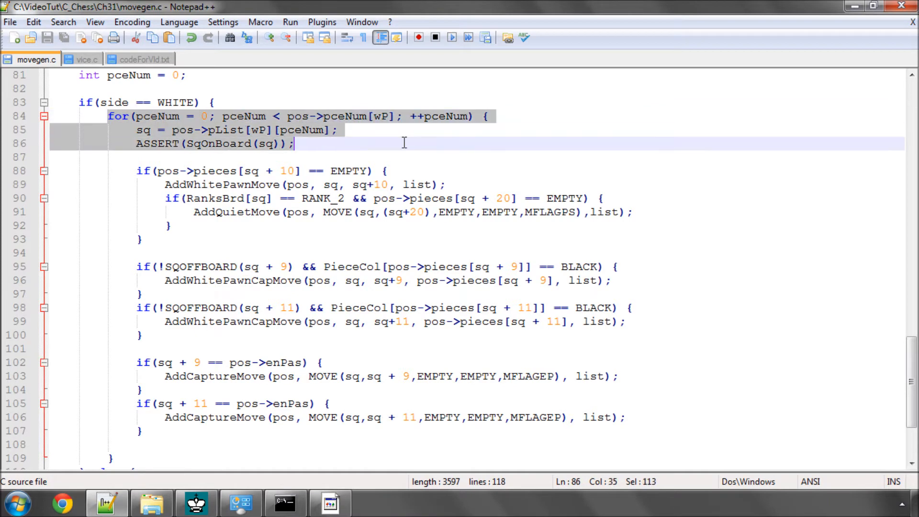
scroll("down", 3)
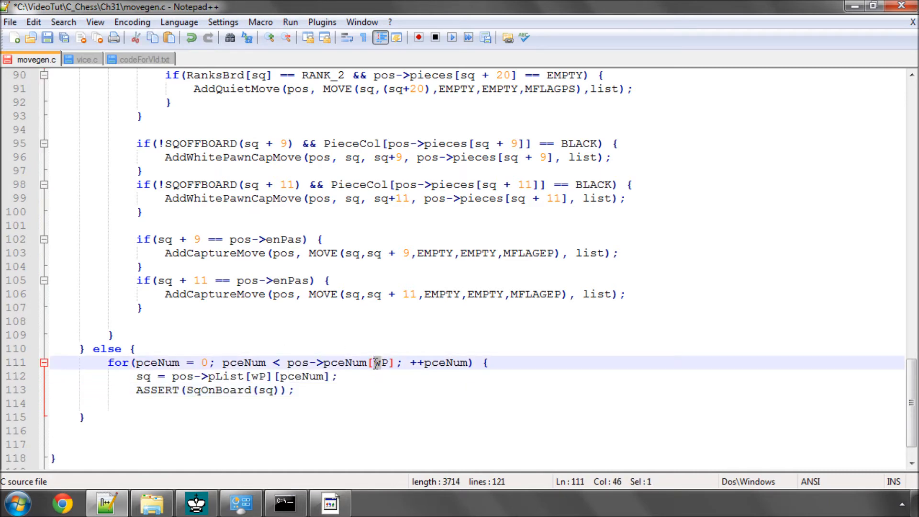
type("b")
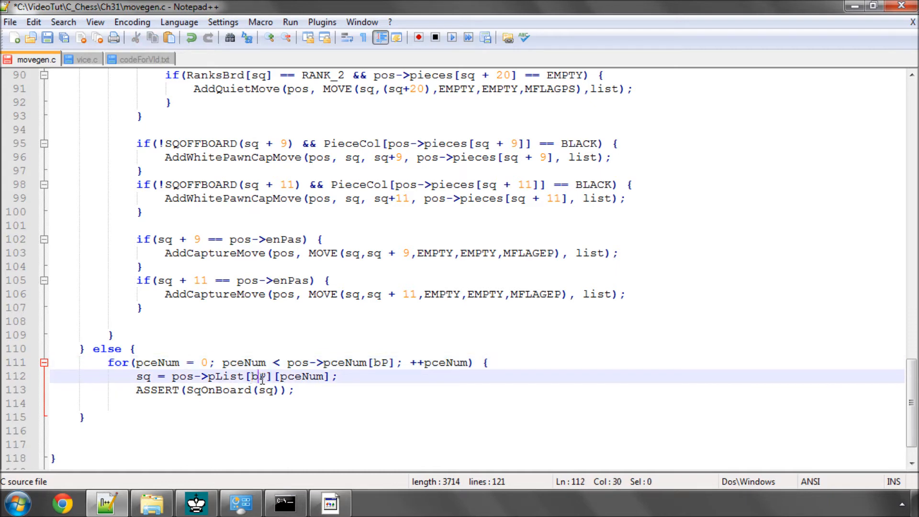
left_click(299, 389)
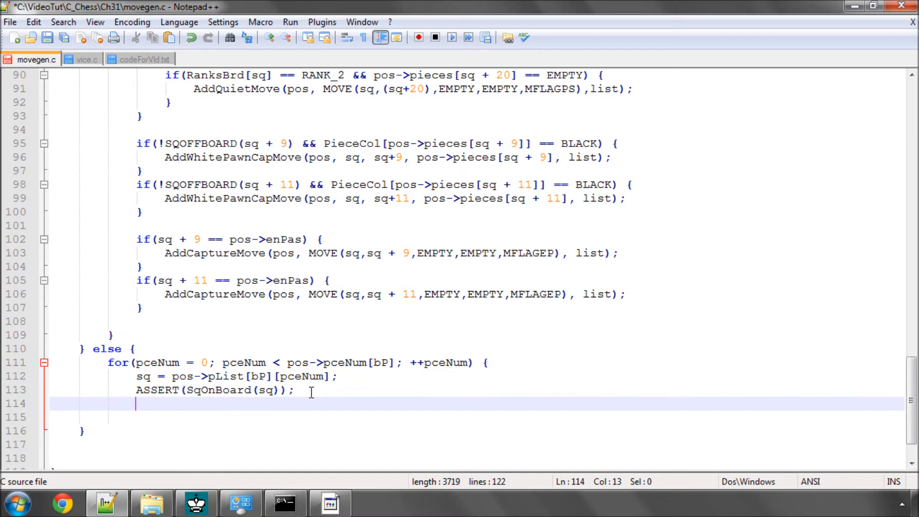
type("}")
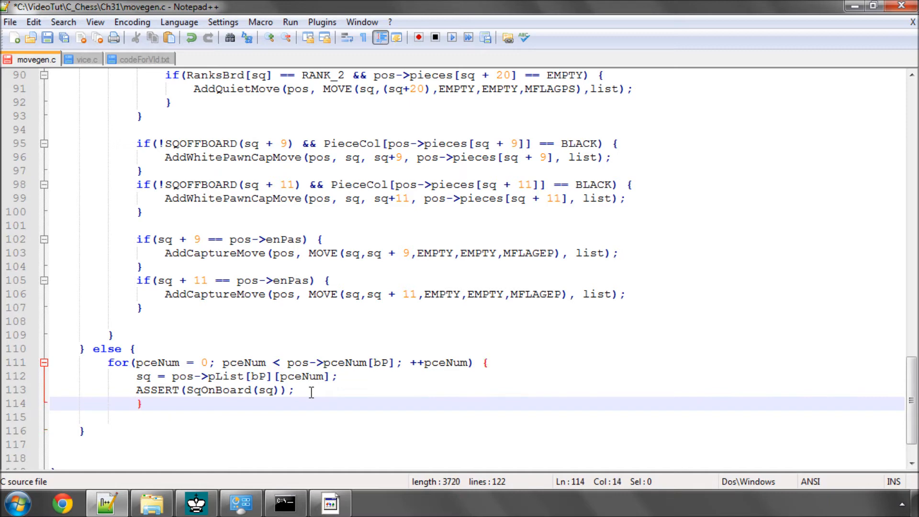
key("Backspace")
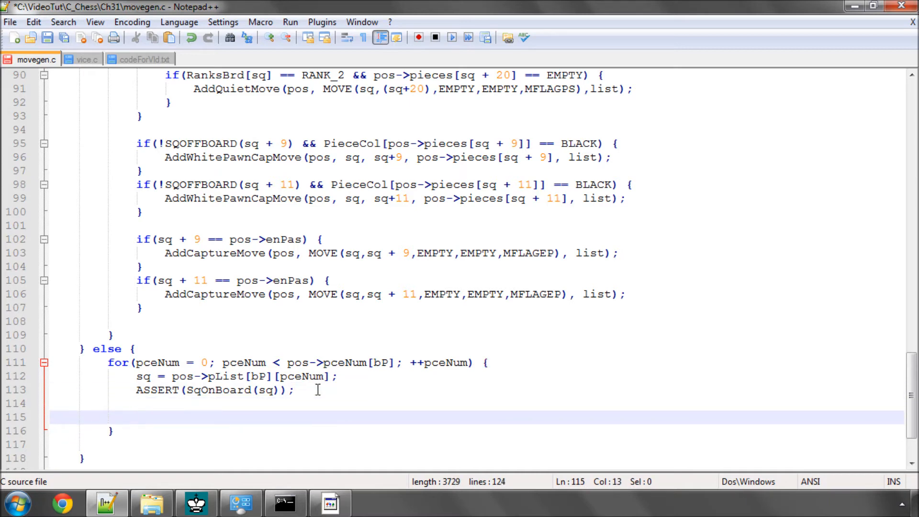
scroll("up", 3)
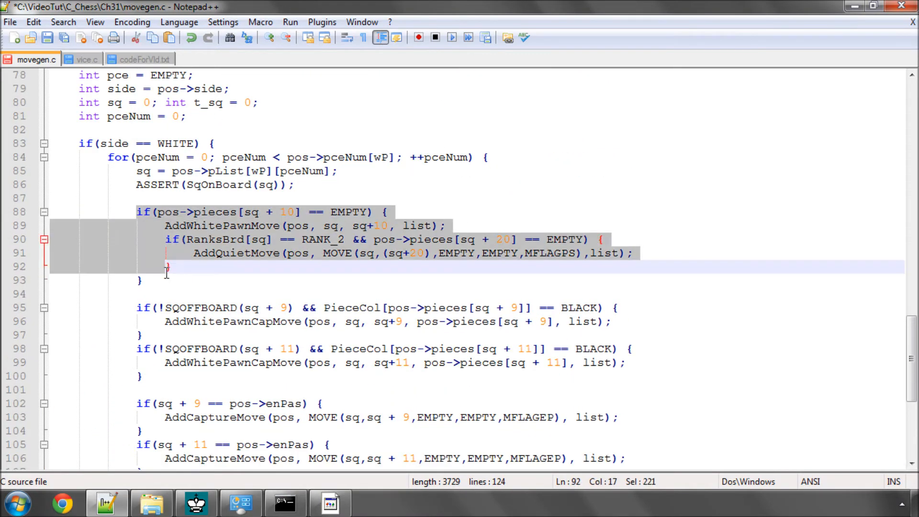
scroll("down", 3)
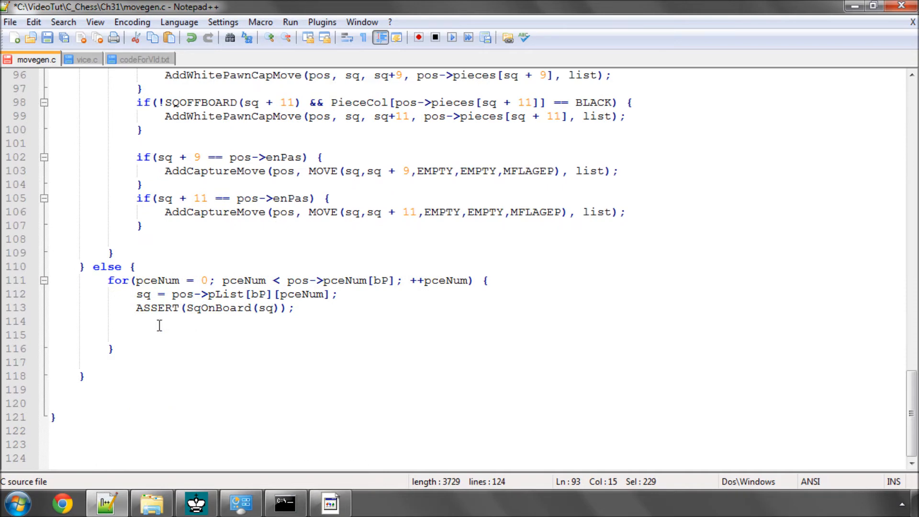
type("if(pos->pieces[sq + 10] == EMPTY) {")
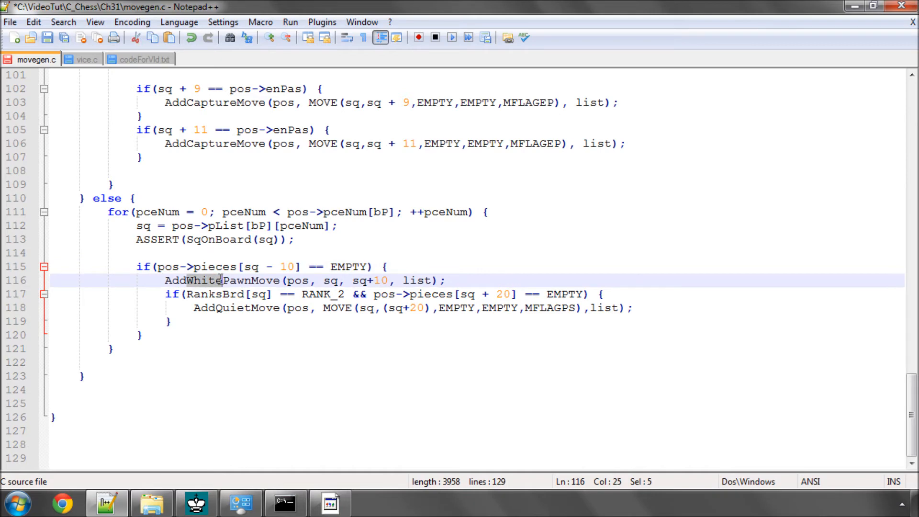
Convert the pushes to AddBlackPawnMove with sq-10, RANK_7 and sq-20 for the double step
type("Black")
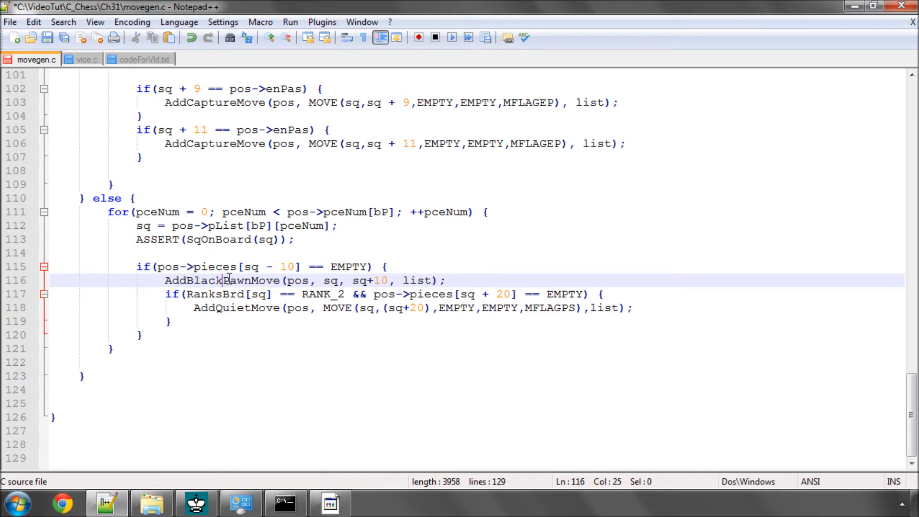
left_click(372, 281)
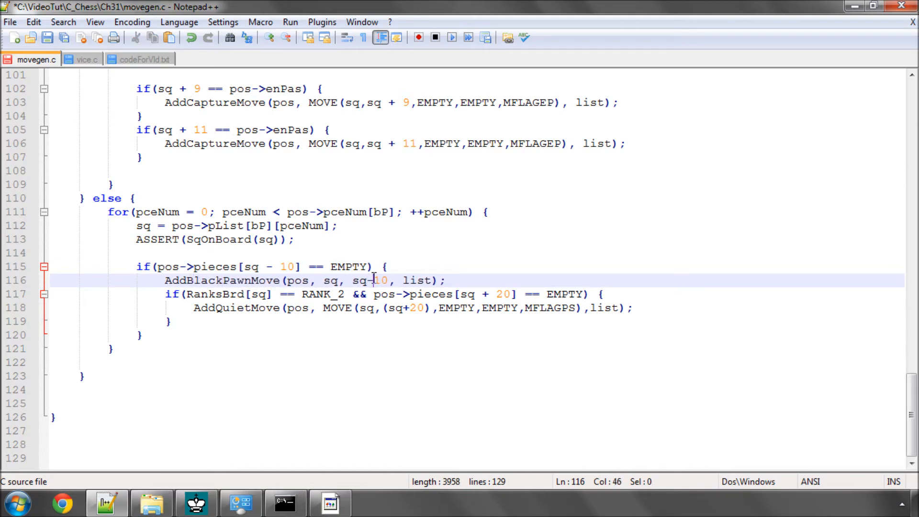
left_click(339, 294)
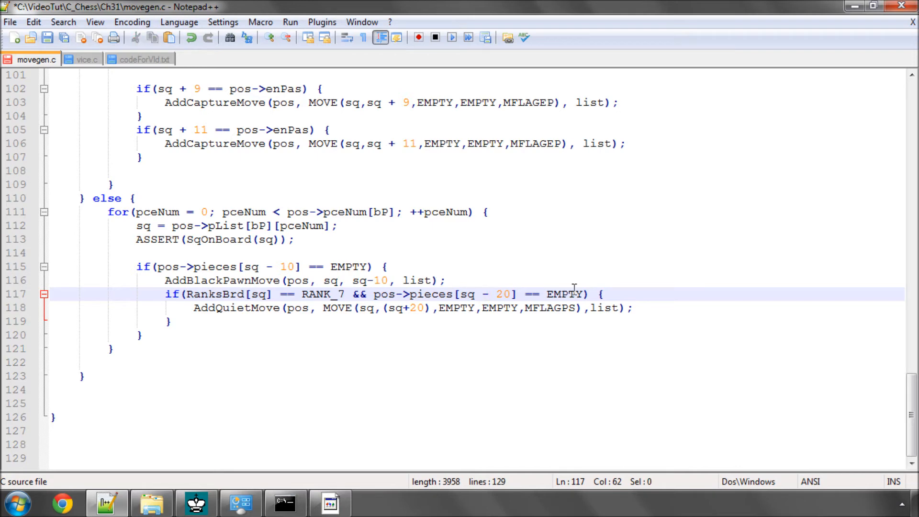
left_click(406, 307)
type("-")
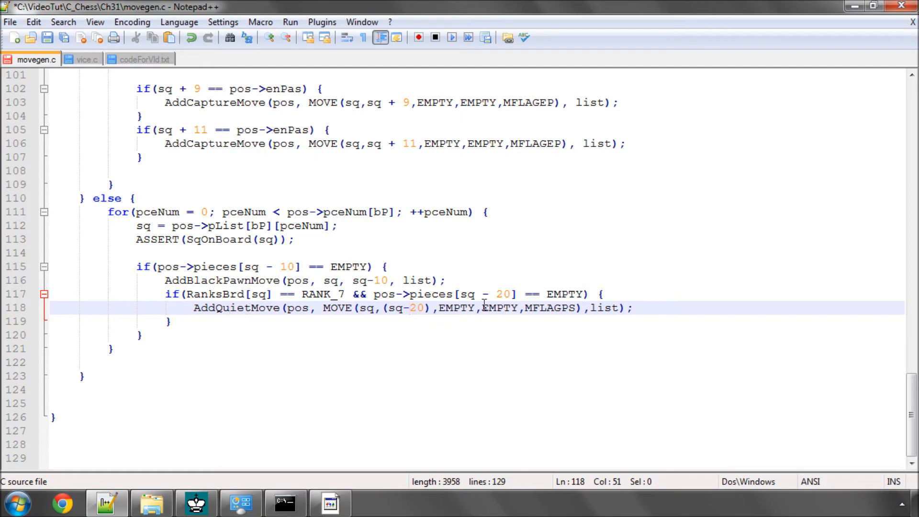
scroll("up", 3)
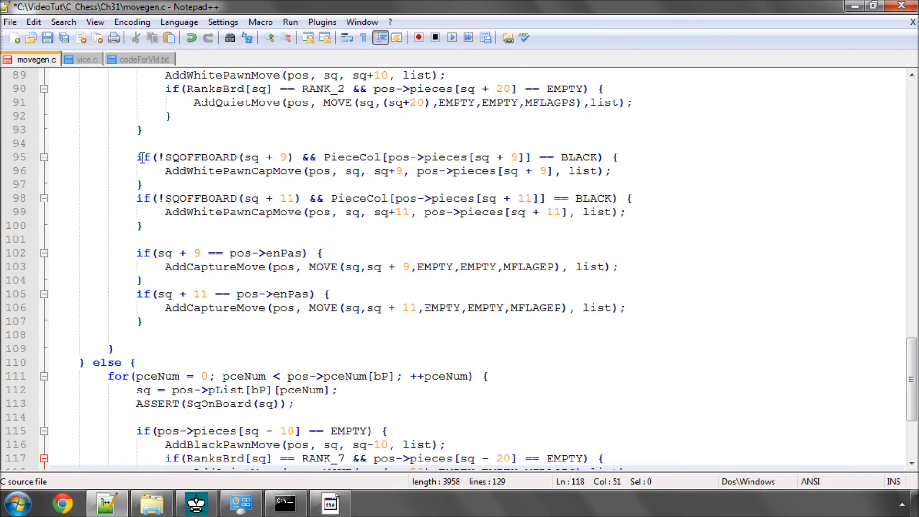
left_click_drag(137, 156, 151, 185)
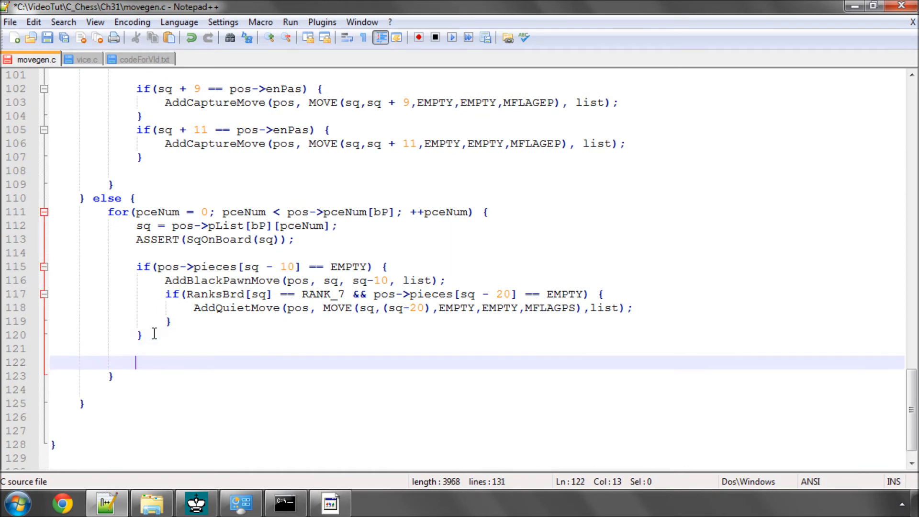
Add black capture checks on sq-9 and sq-11 for WHITE pieces calling AddBlackPawnCapMove
type("if(!SQOFFBOARD(sq + 9) && PieceCol[pos->pieces[sq + 9]] == BLACK) {")
type("AddBlackPawnCapMove(pos, sq, sq-9, pos->pieces[sq - 9], list);")
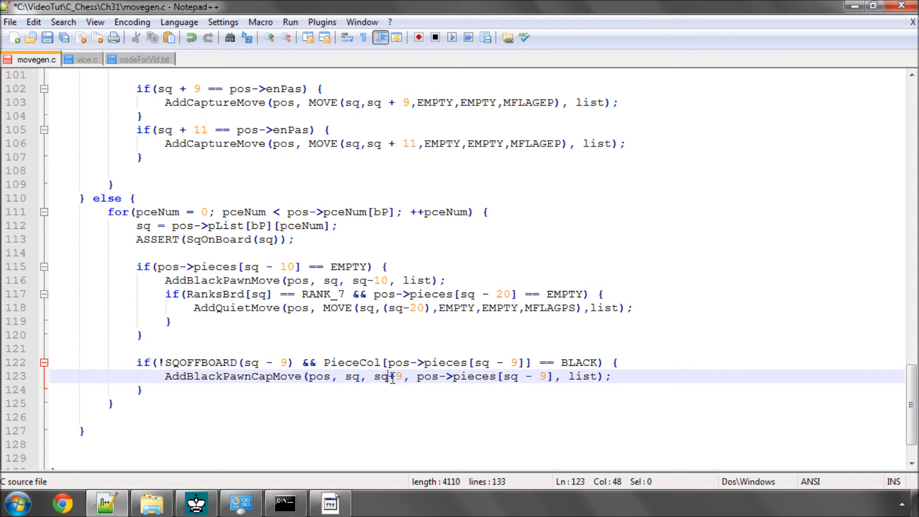
double_click(577, 362)
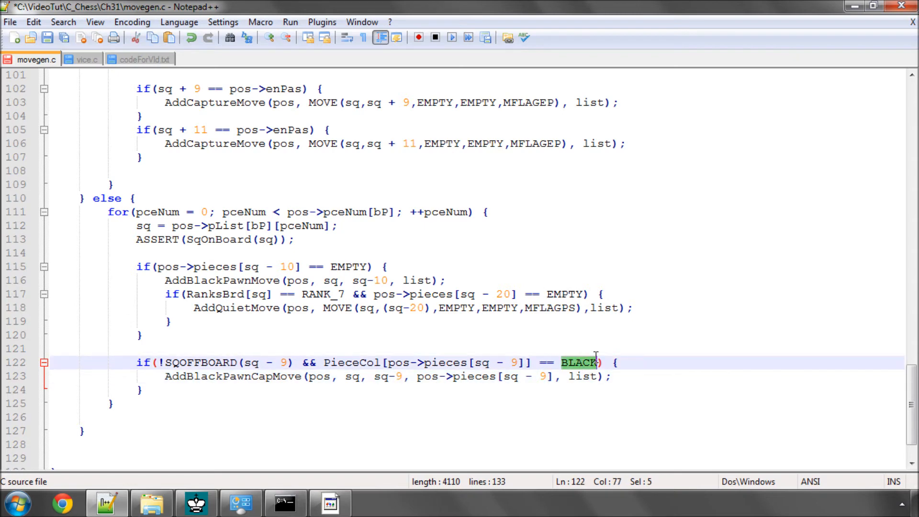
type("WHITE")
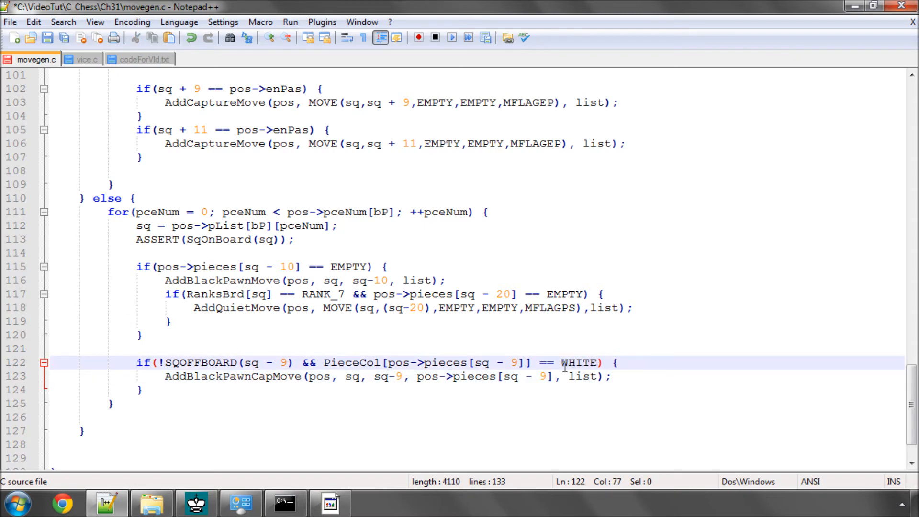
mouse_move(151, 390)
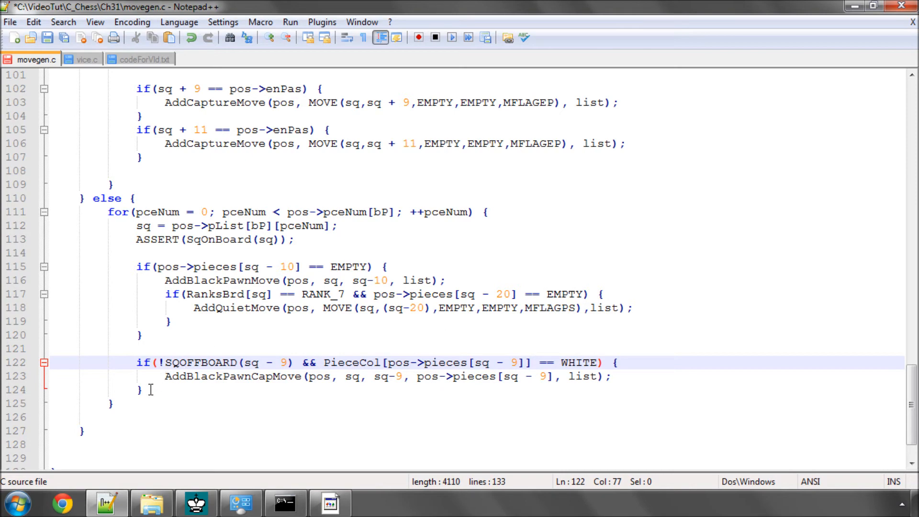
left_click(151, 390)
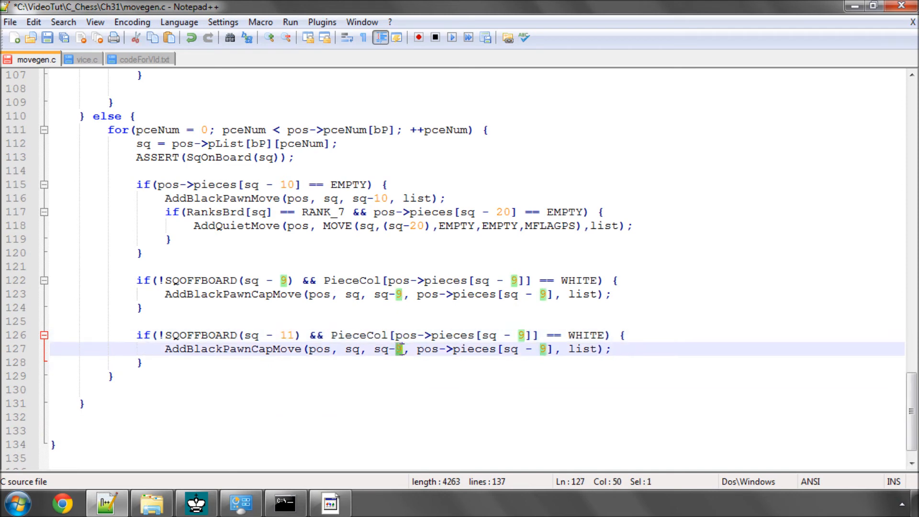
type("11")
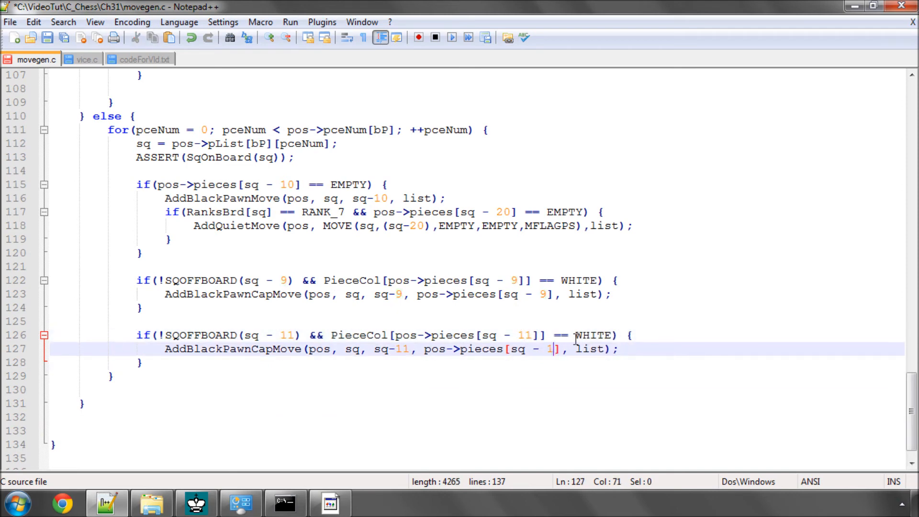
mouse_move(89, 71)
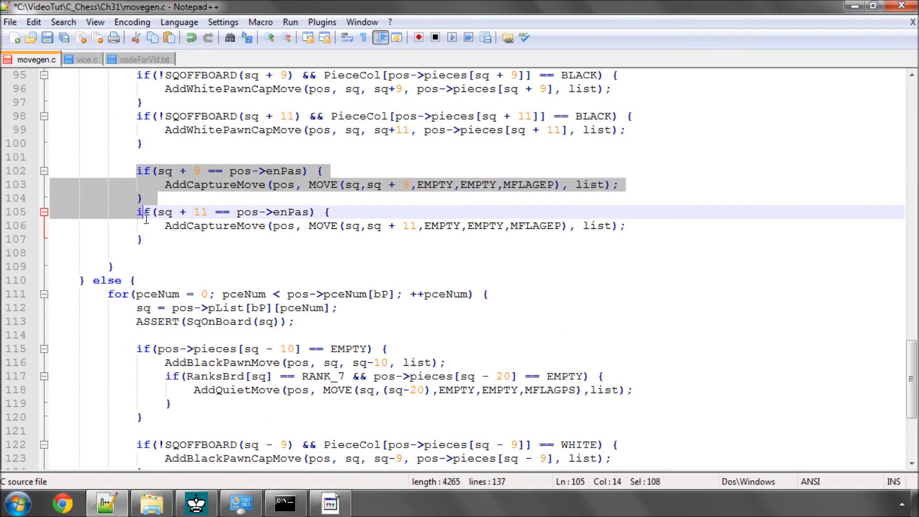
Add black en passant checks for sq-9 and sq-11, save movegen.c, and go to the console
scroll("down", 3)
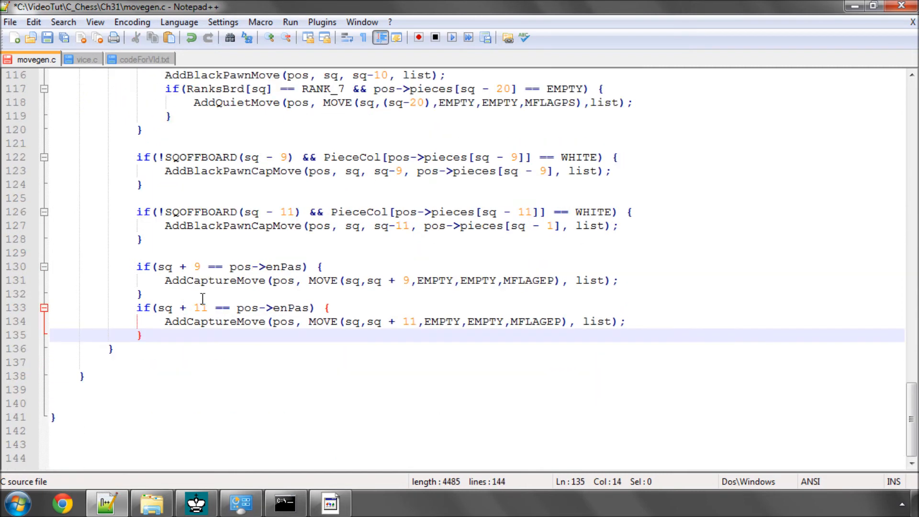
left_click(185, 267)
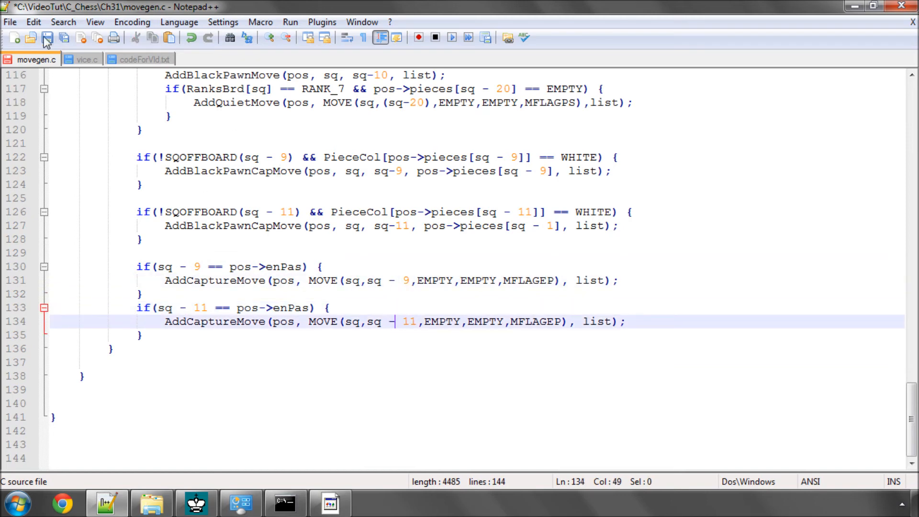
left_click(47, 38)
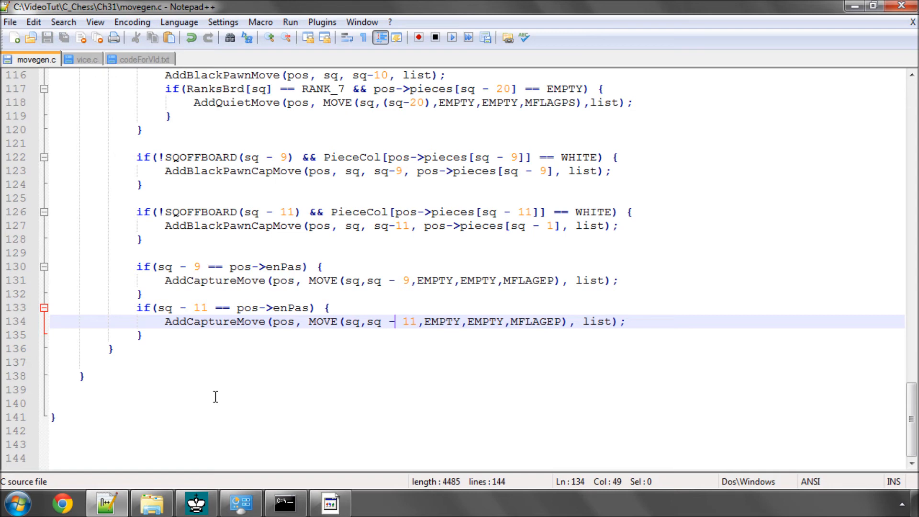
left_click(285, 502)
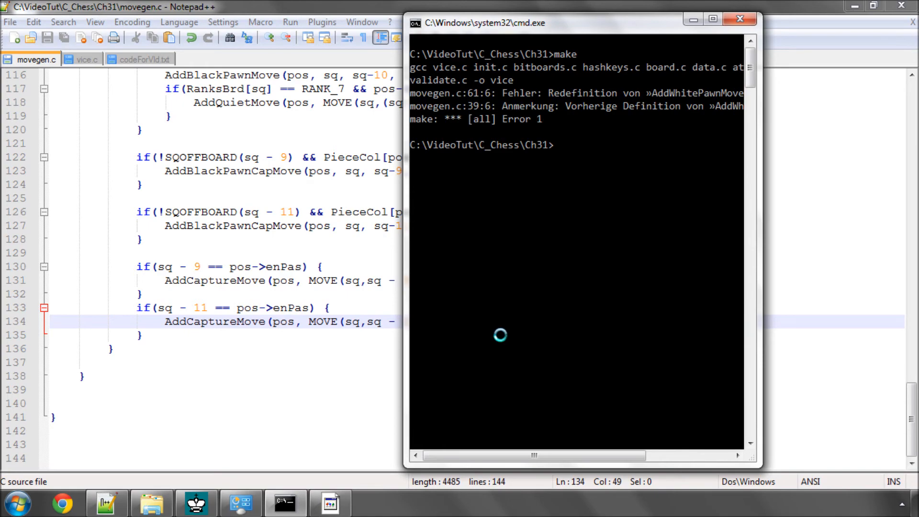
mouse_move(488, 141)
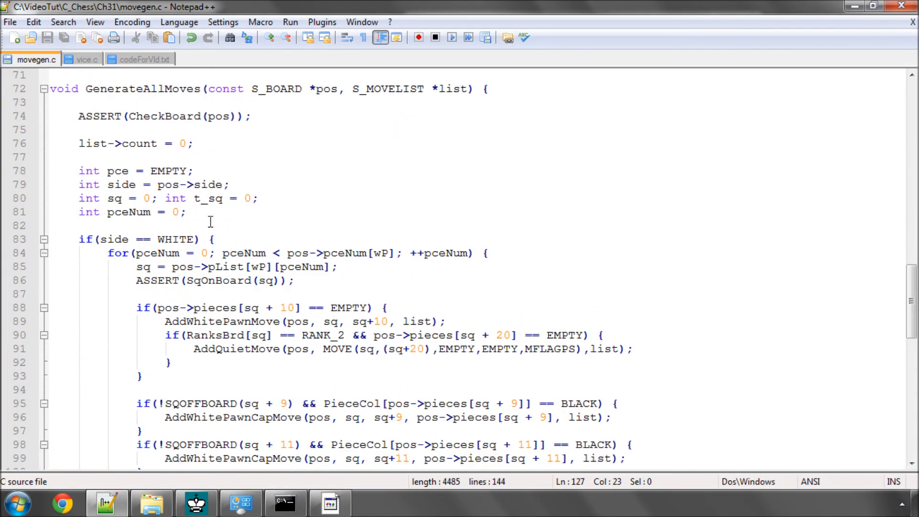
Rename the duplicate AddWhitePawnMove on line 61 to AddBlackPawnMove and return to the console
scroll("up", 3)
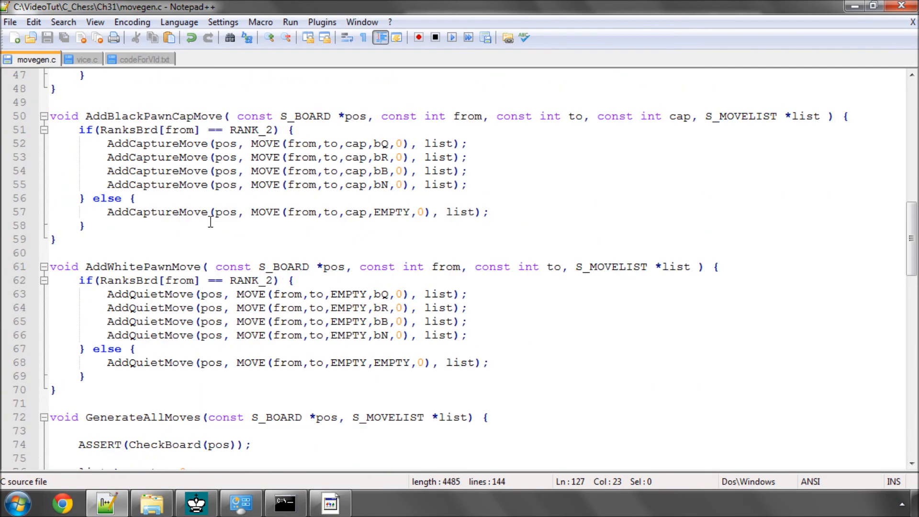
double_click(124, 267)
type("Black")
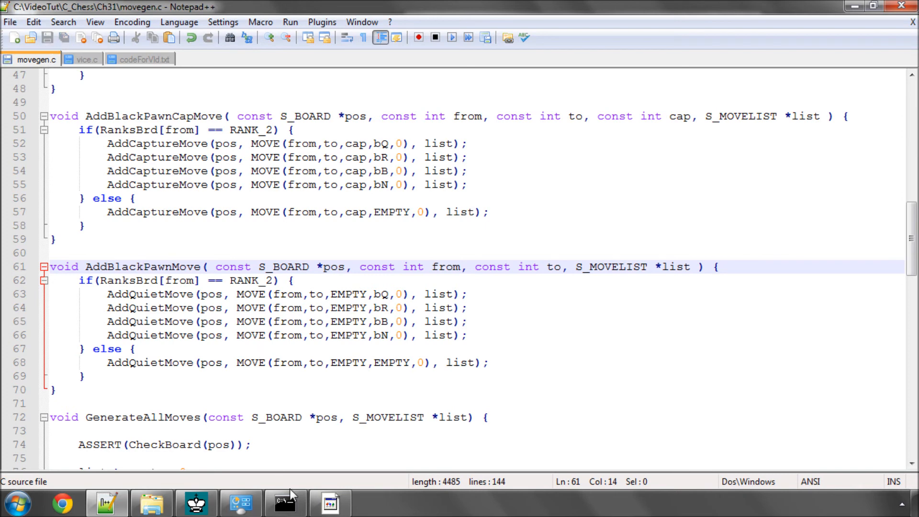
left_click(285, 502)
type("v")
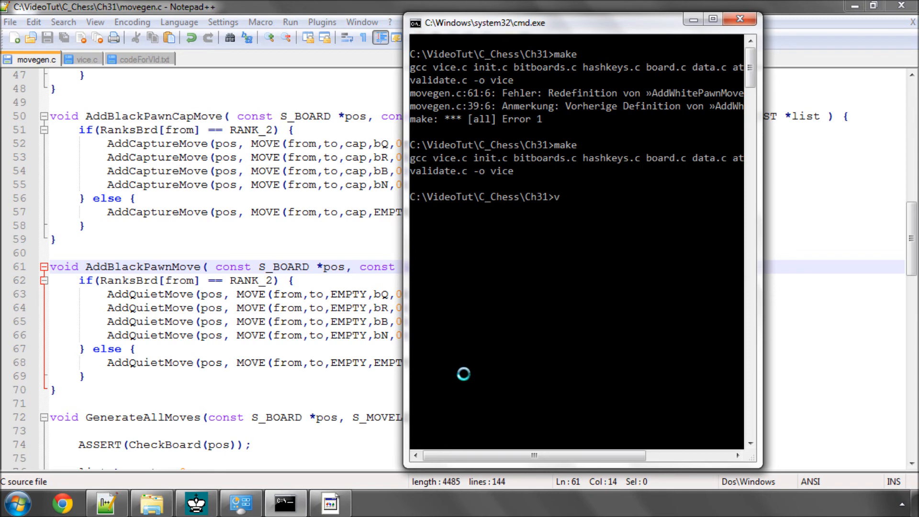
Rebuild and run vice to list 26 moves, then bring up the Arena board to compare
key("Return")
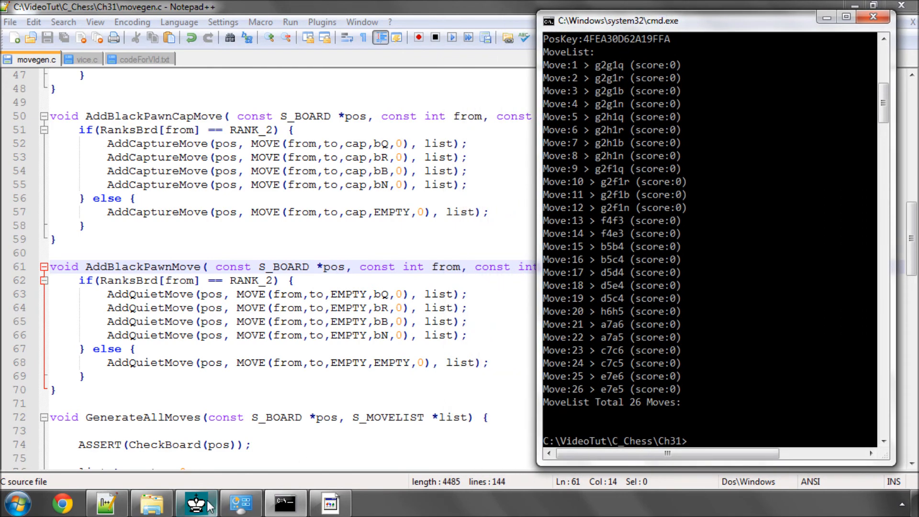
left_click(196, 503)
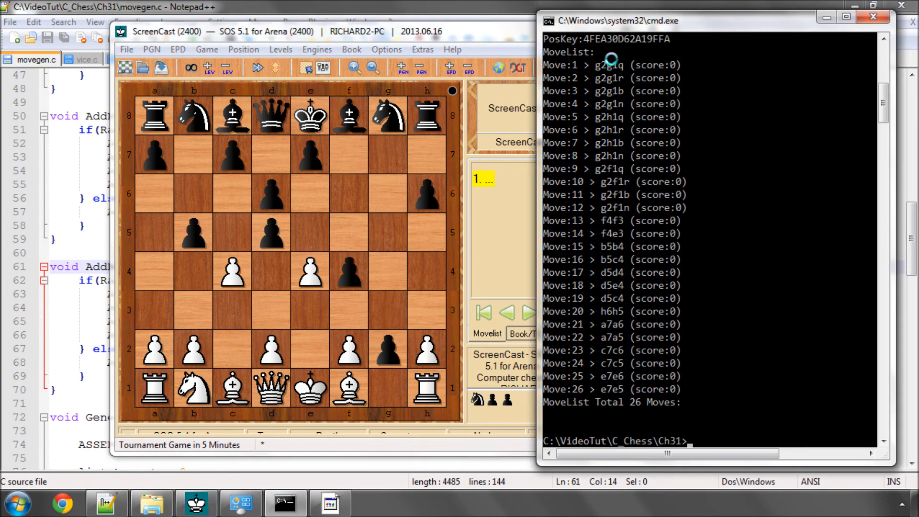
mouse_move(618, 63)
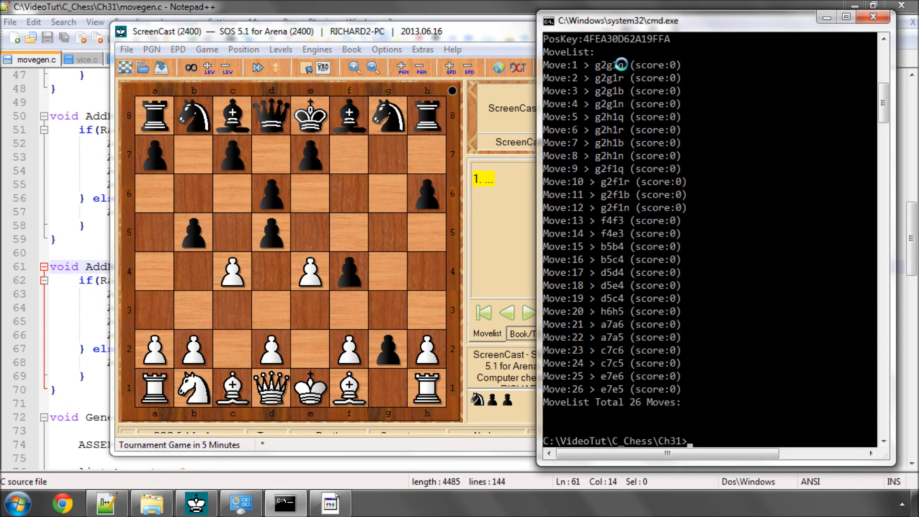
mouse_move(618, 70)
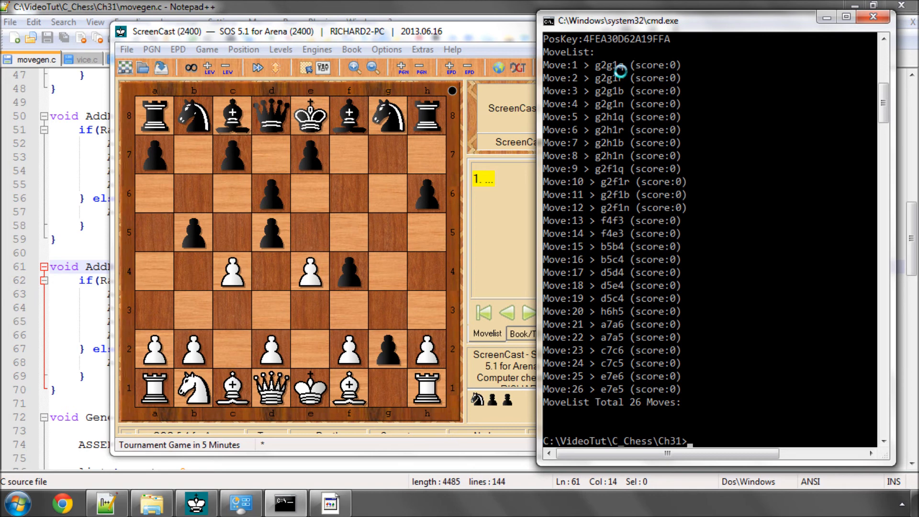